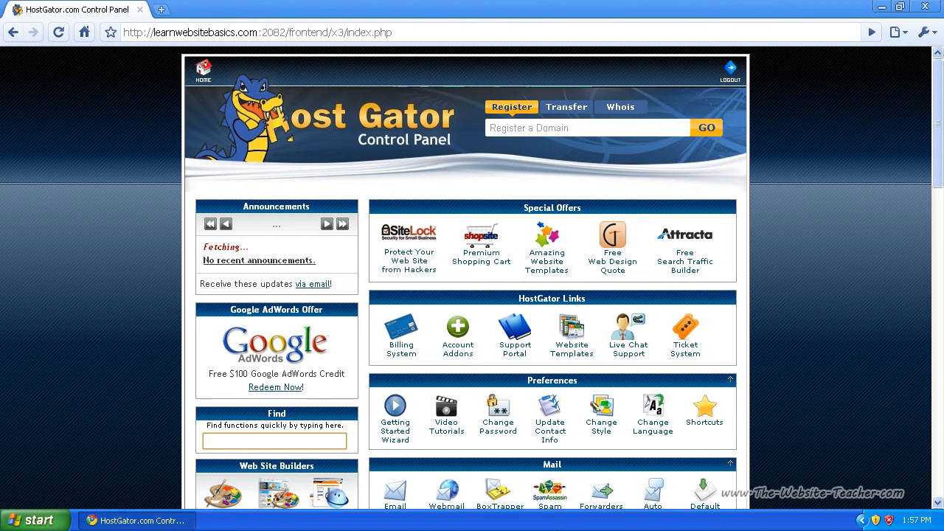
# Reach the Change Password page under Preferences, with the old and new password fields empty.
pyautogui.click(274, 440)
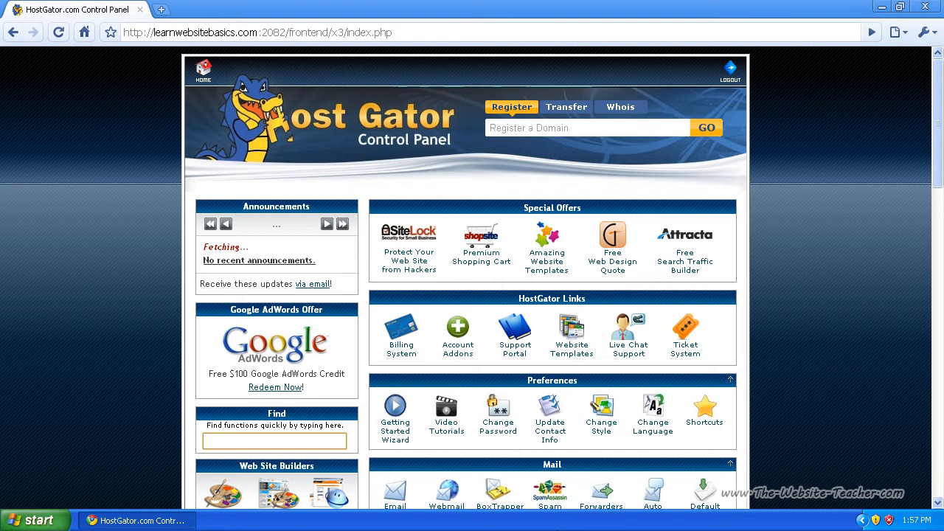
pyautogui.moveTo(894, 183)
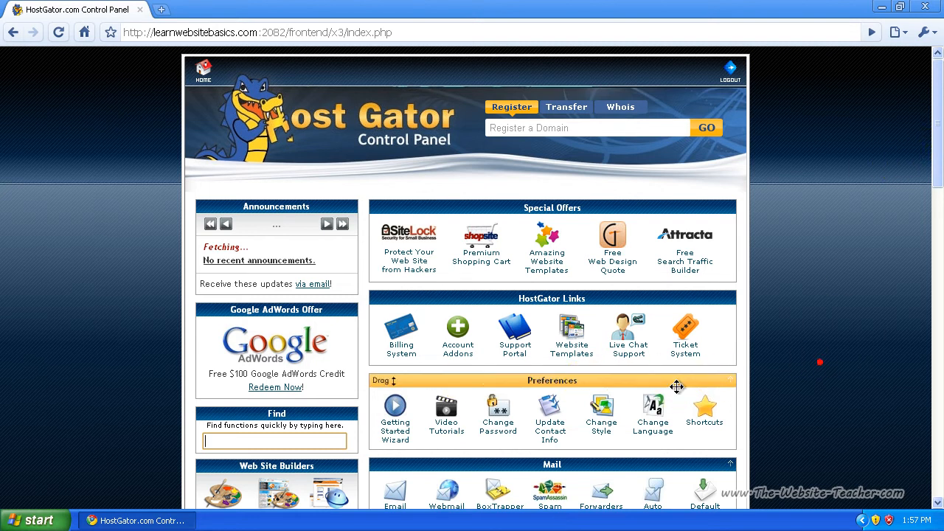
pyautogui.moveTo(504, 377)
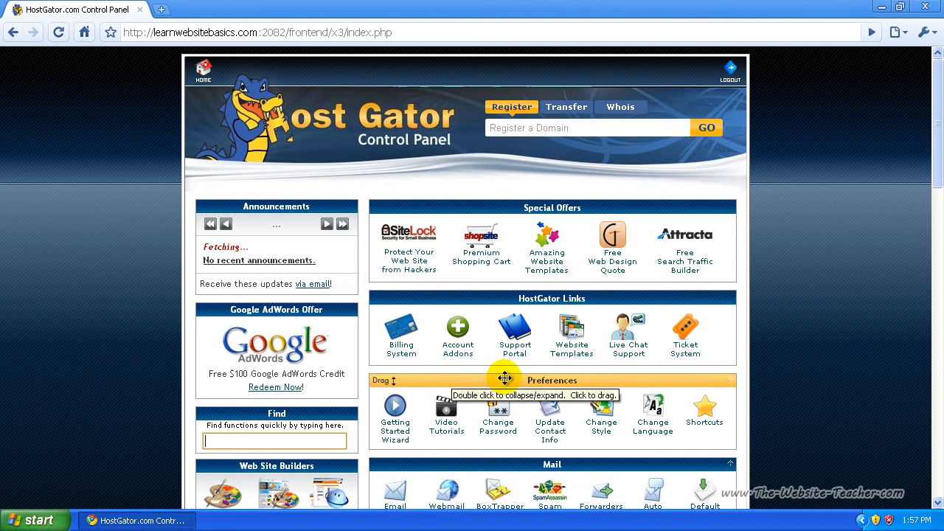
pyautogui.moveTo(499, 404)
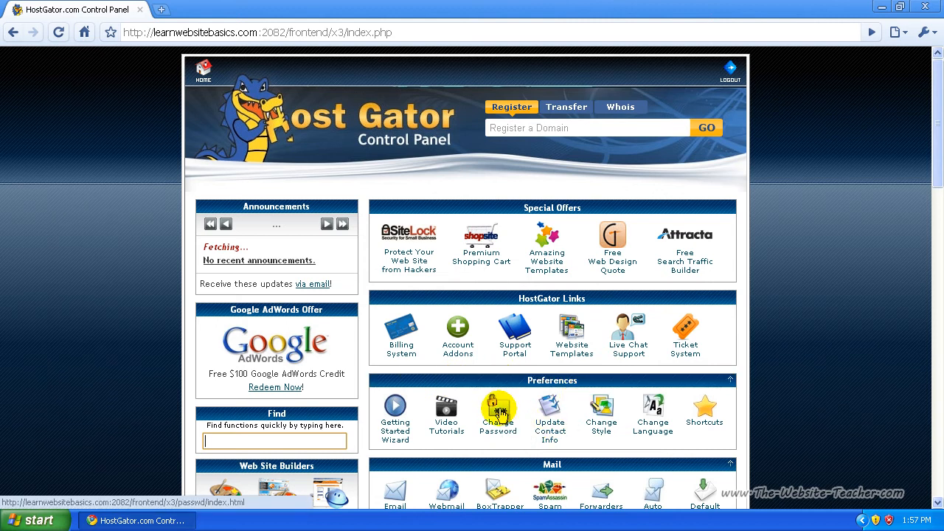
pyautogui.click(497, 404)
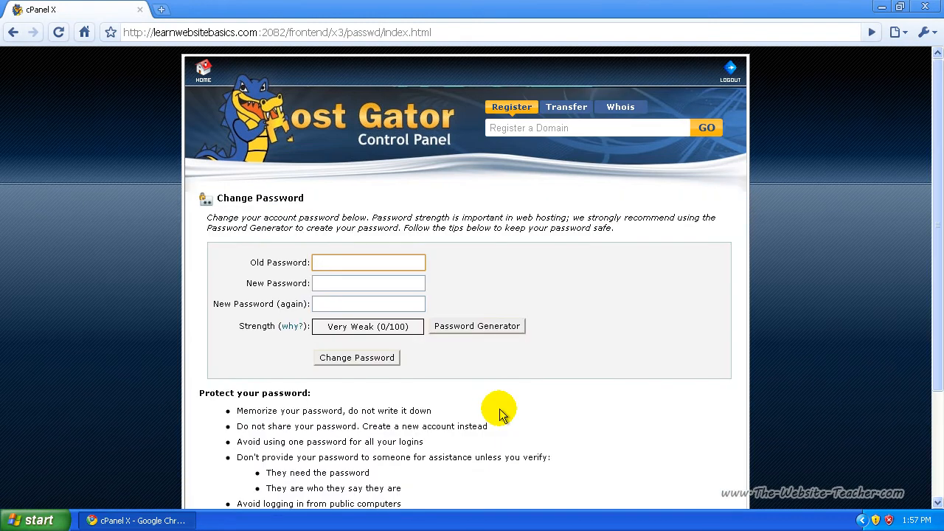
pyautogui.click(369, 263)
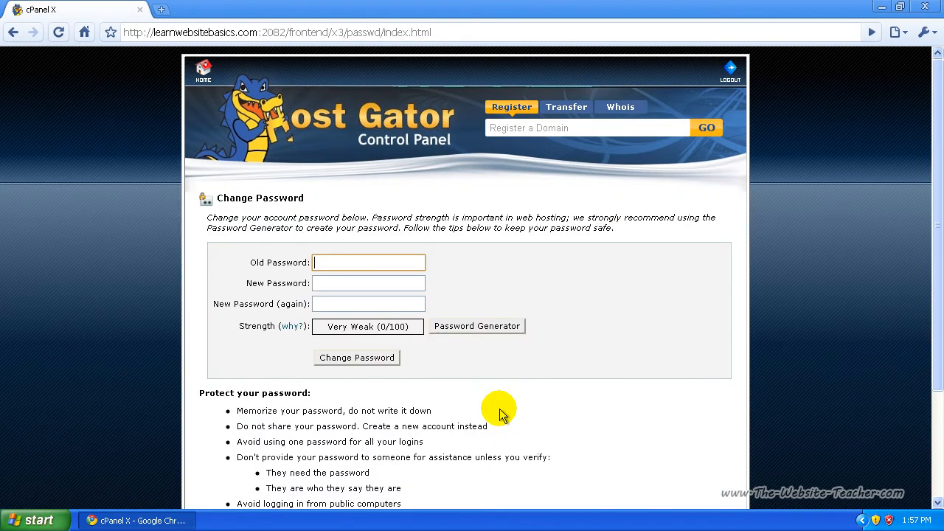
pyautogui.moveTo(480, 407)
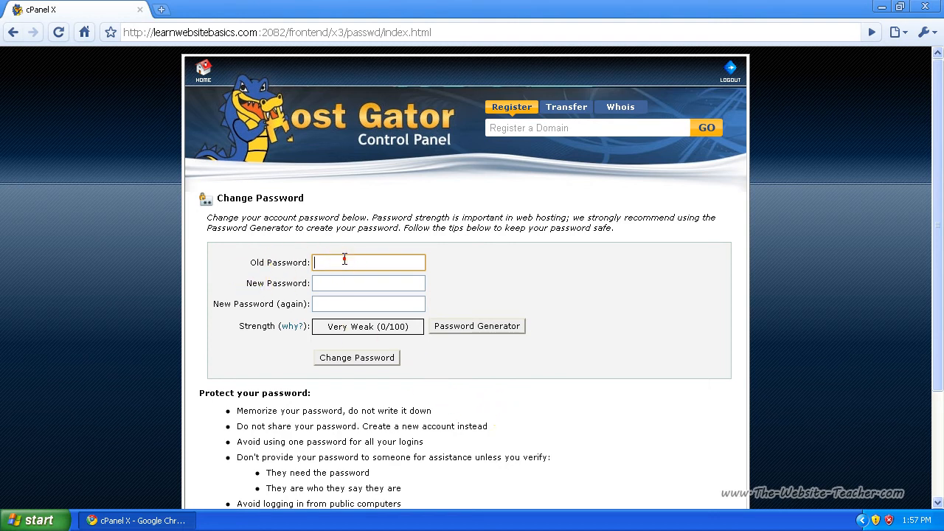
pyautogui.click(369, 283)
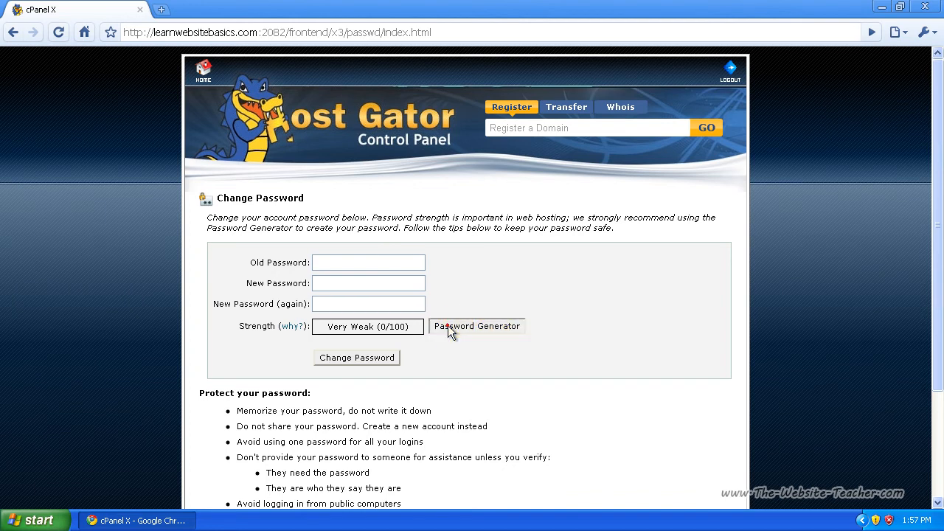
# Launch the Password Generator from the New Password field to produce a random secure password.
pyautogui.click(477, 326)
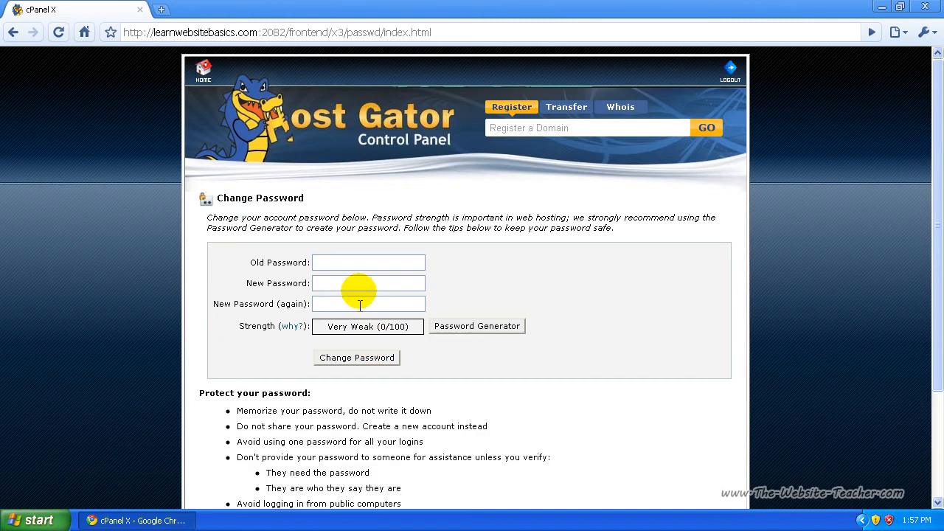
pyautogui.click(369, 283)
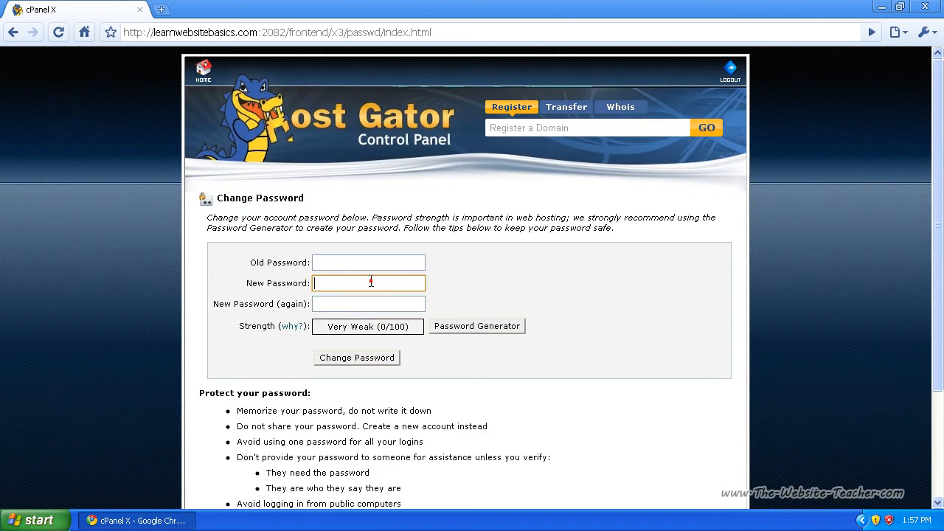
pyautogui.click(476, 326)
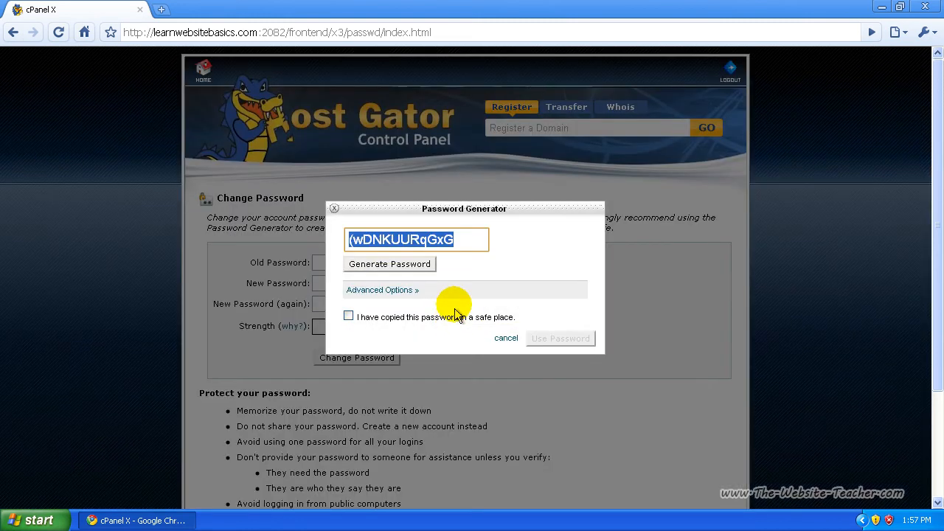
# Cancel the Password Generator, leaving the Change Password fields empty.
pyautogui.click(506, 338)
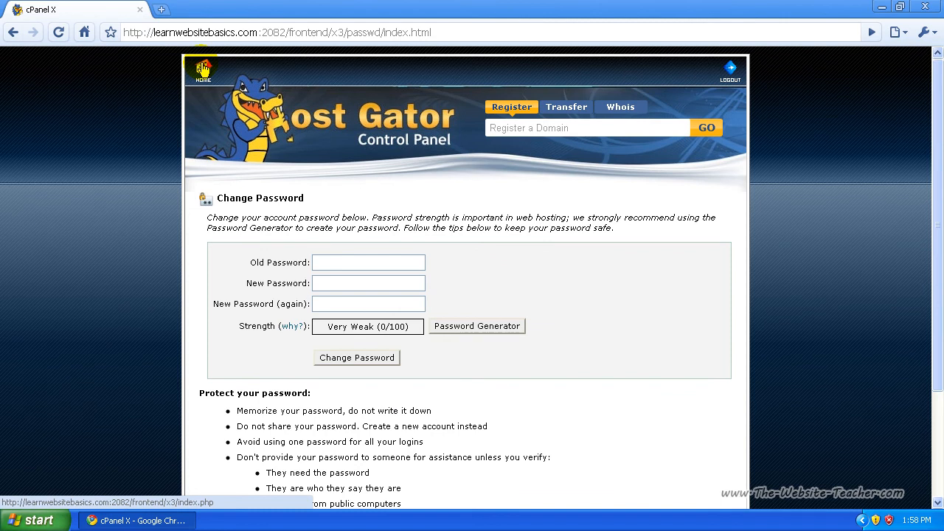
pyautogui.moveTo(321, 189)
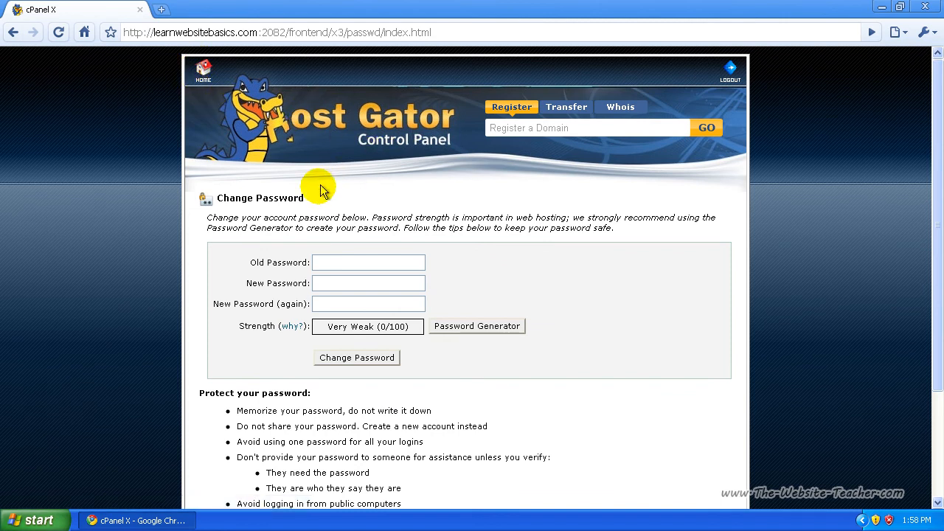